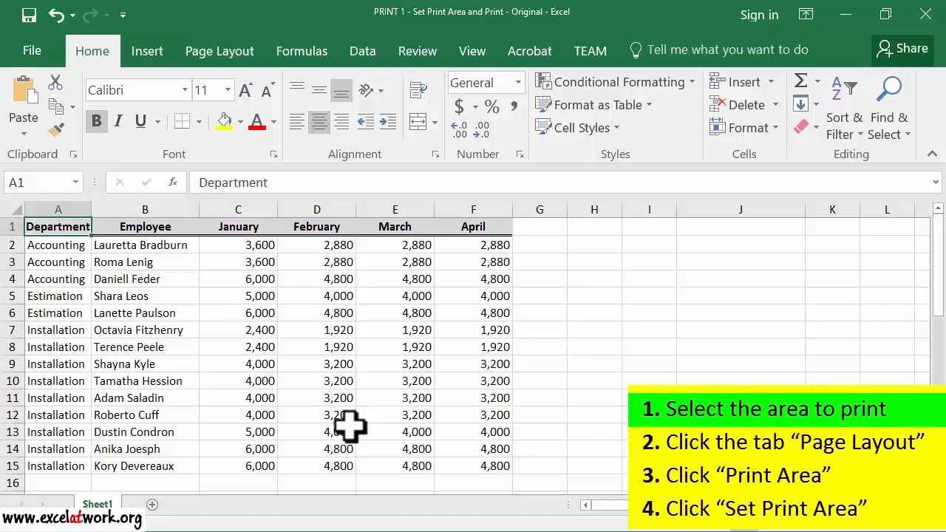
Select the employee table A1:F15, from the Department heading to the last April figure
{"action": "left_click_drag", "start_coordinate": [58, 227], "coordinate": [473, 466]}
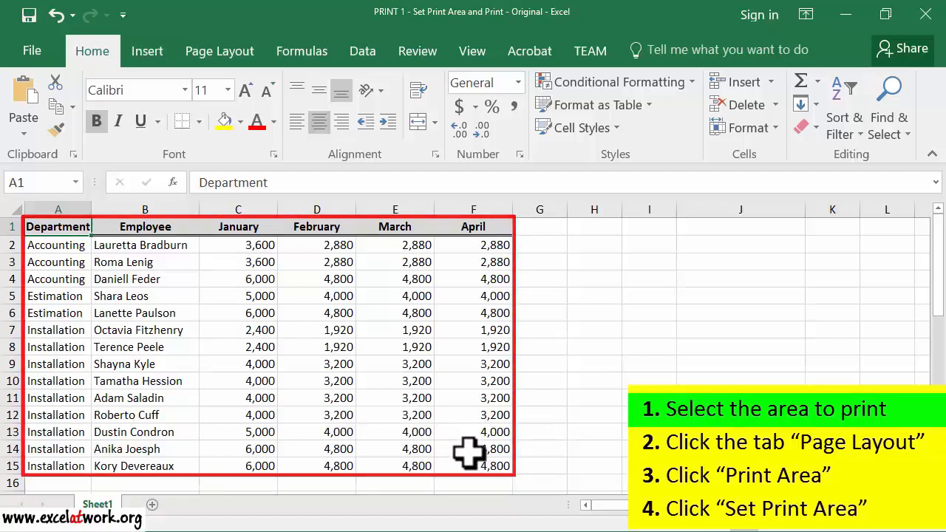
{"action": "left_click", "coordinate": [473, 465]}
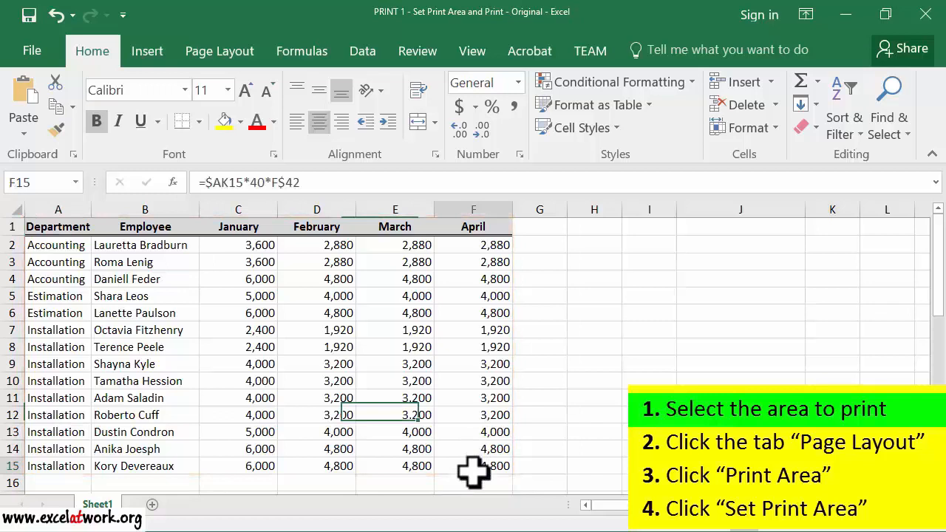
{"action": "left_click_drag", "start_coordinate": [58, 226], "coordinate": [473, 466]}
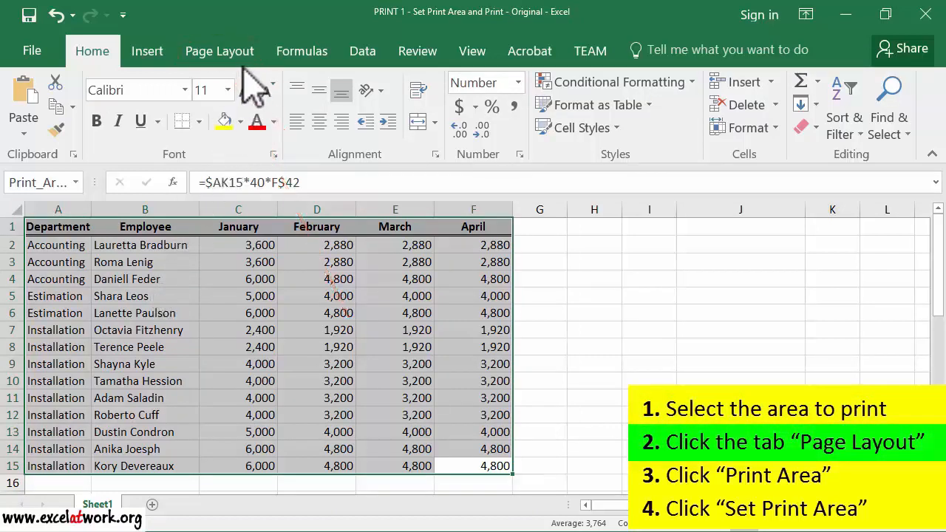
Set the selected employee table as the sheet's print area via Page Layout > Print Area
{"action": "left_click", "coordinate": [219, 50]}
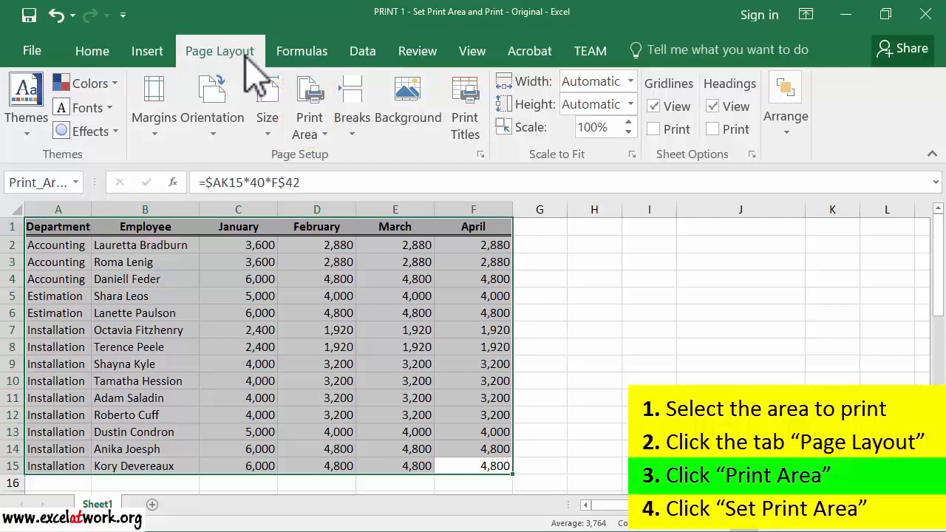
{"action": "left_click", "coordinate": [309, 107]}
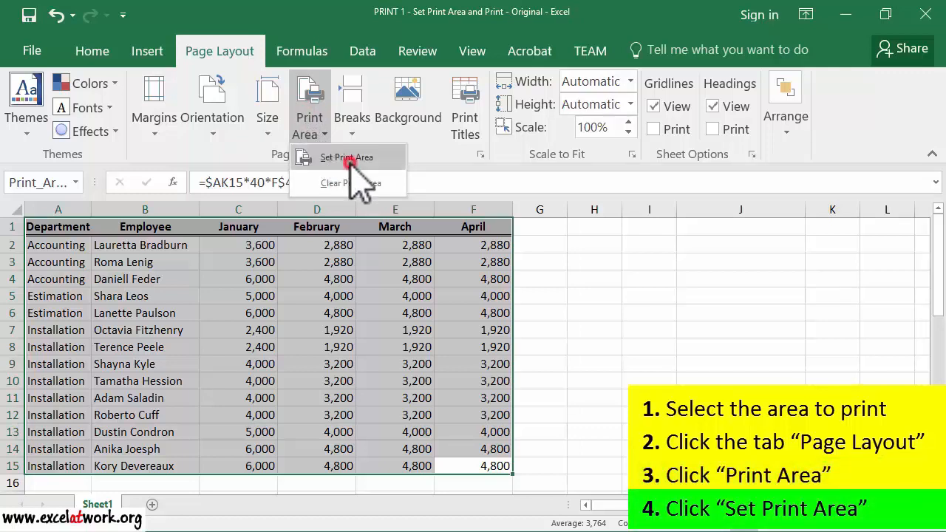
{"action": "left_click", "coordinate": [346, 156]}
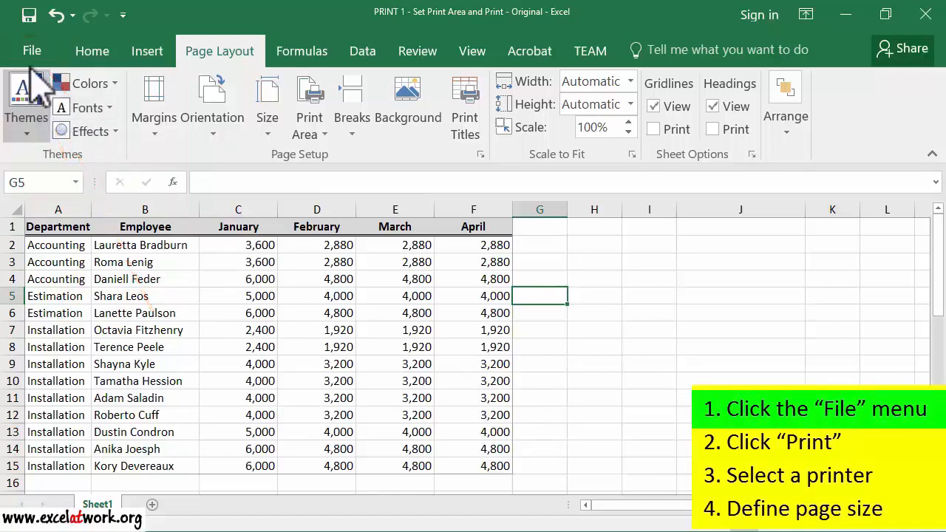
Open File > Print and choose Adobe PDF as the printer
{"action": "left_click", "coordinate": [33, 50]}
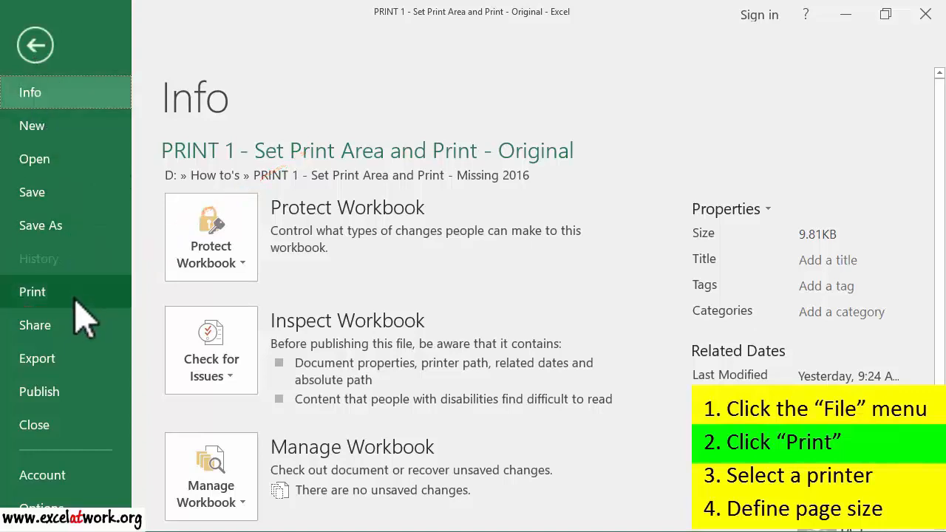
{"action": "left_click", "coordinate": [33, 291]}
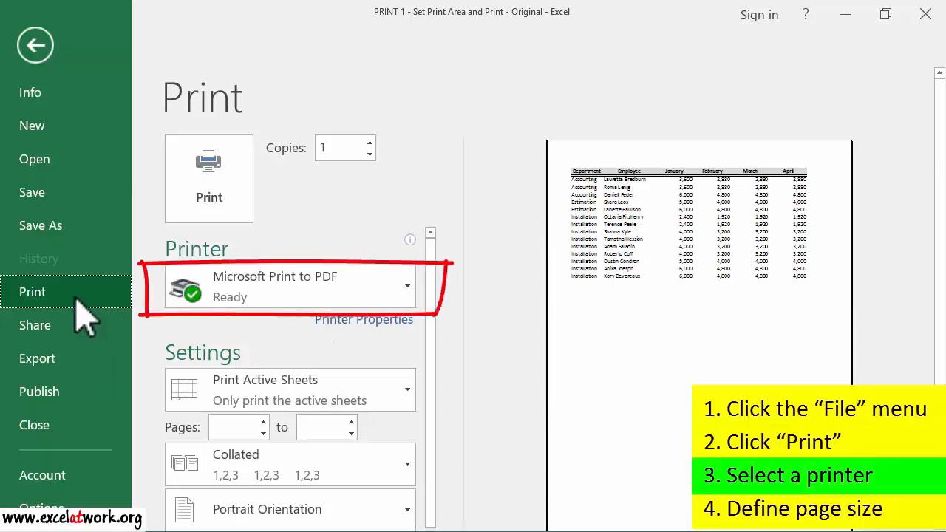
{"action": "mouse_move", "coordinate": [263, 367]}
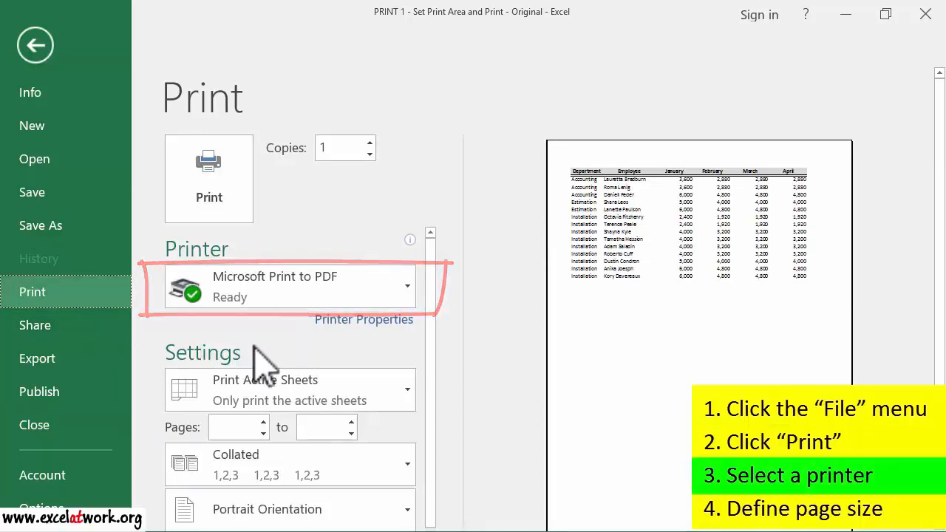
{"action": "left_click", "coordinate": [405, 287]}
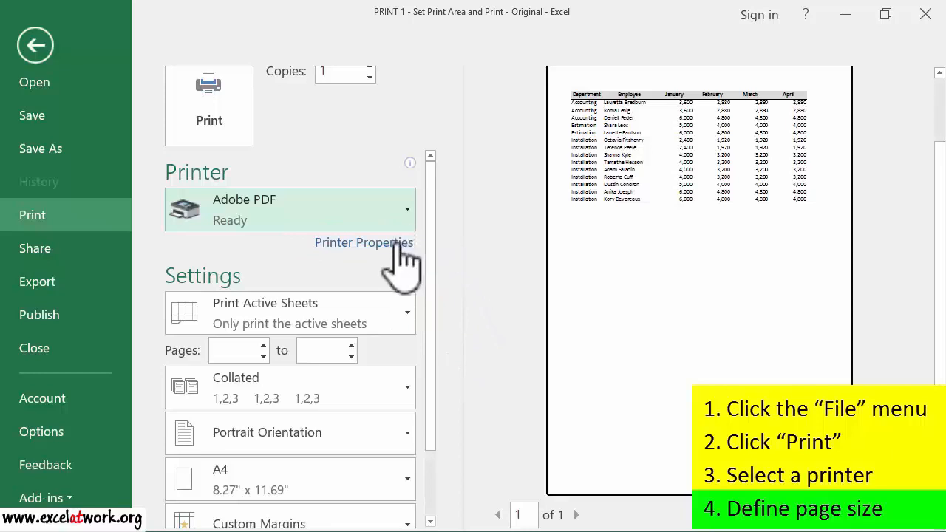
Set the Adobe PDF page size to Custom 4x5 in Printer Properties, splitting the table across 3 pages
{"action": "left_click", "coordinate": [364, 243]}
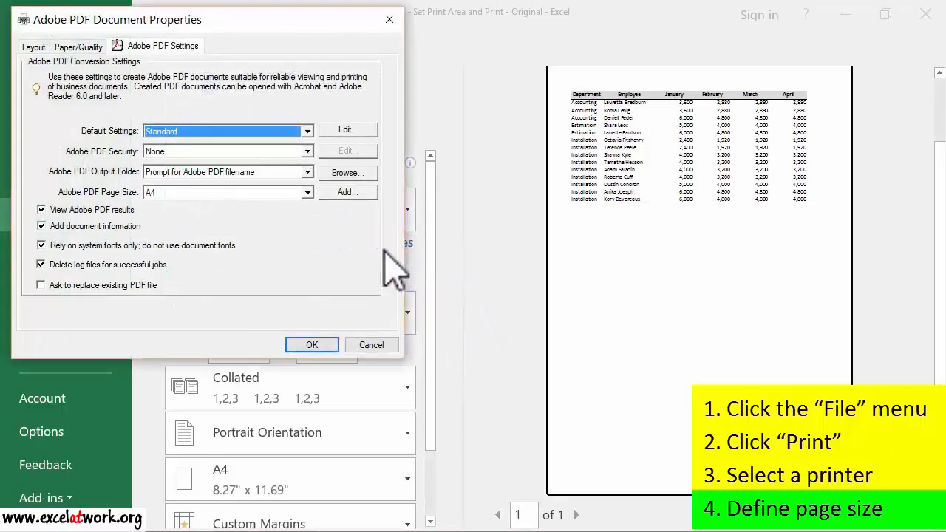
{"action": "left_click", "coordinate": [308, 192]}
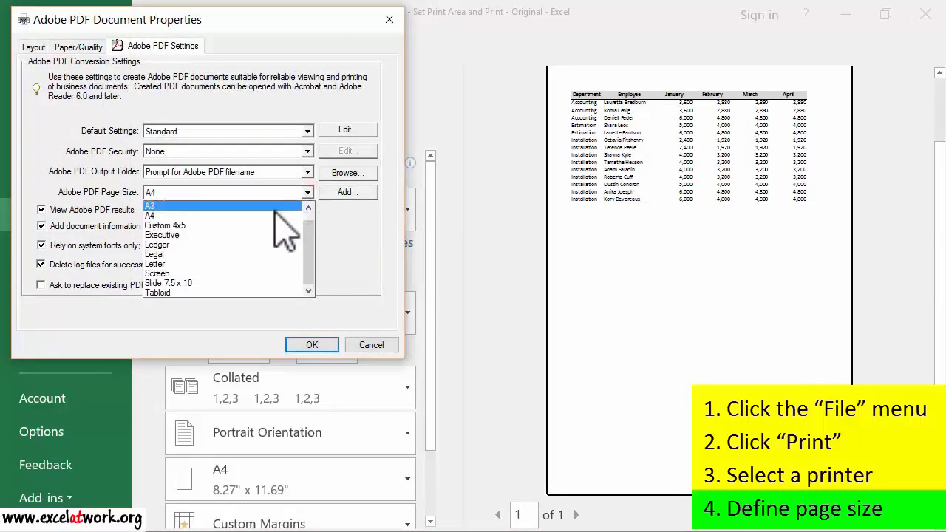
{"action": "left_click", "coordinate": [166, 224]}
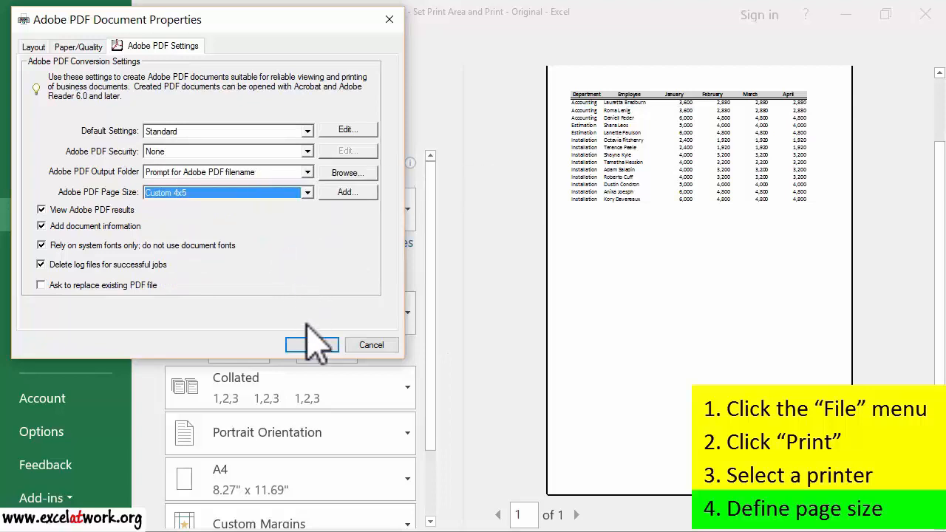
{"action": "mouse_move", "coordinate": [310, 328]}
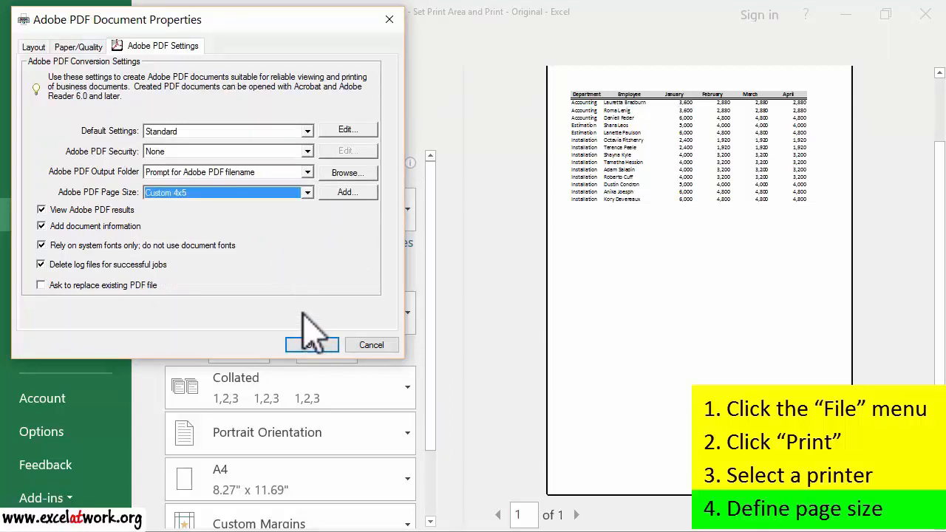
{"action": "left_click", "coordinate": [312, 344]}
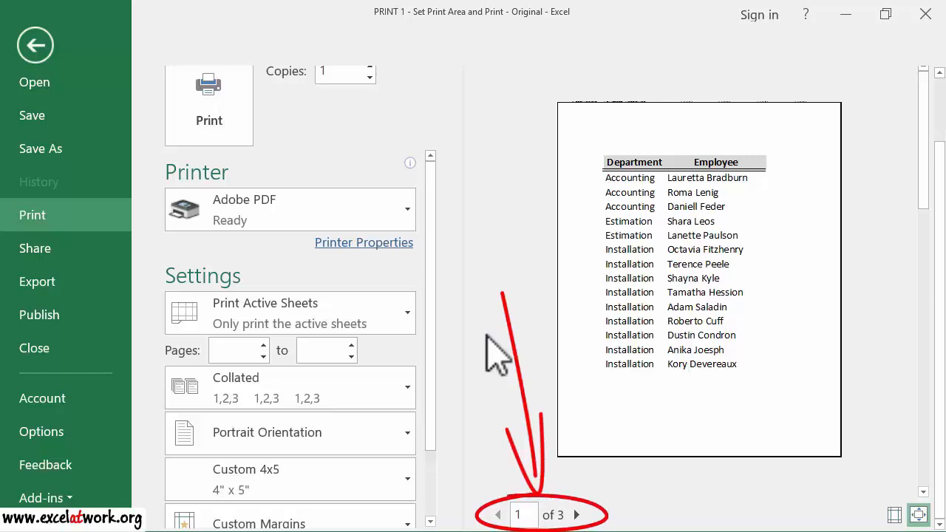
{"action": "triple_click", "coordinate": [519, 514]}
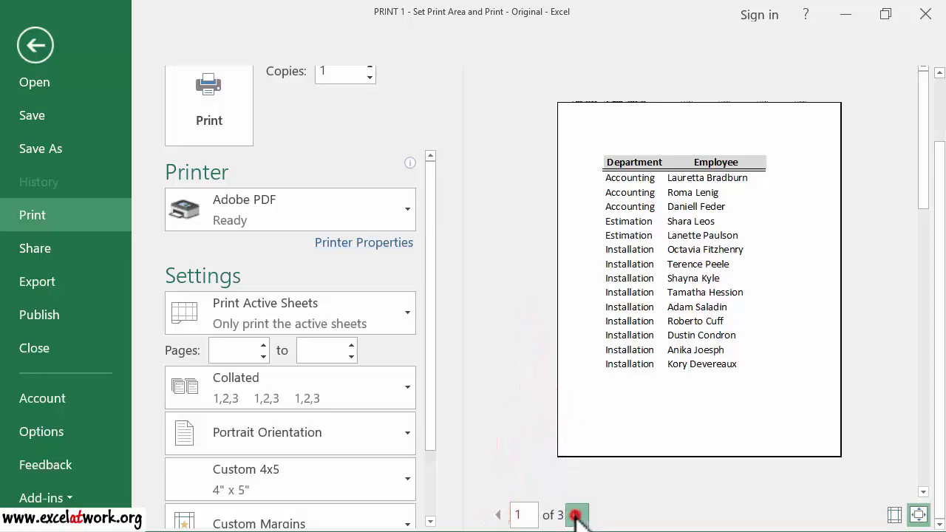
{"action": "left_click", "coordinate": [576, 515]}
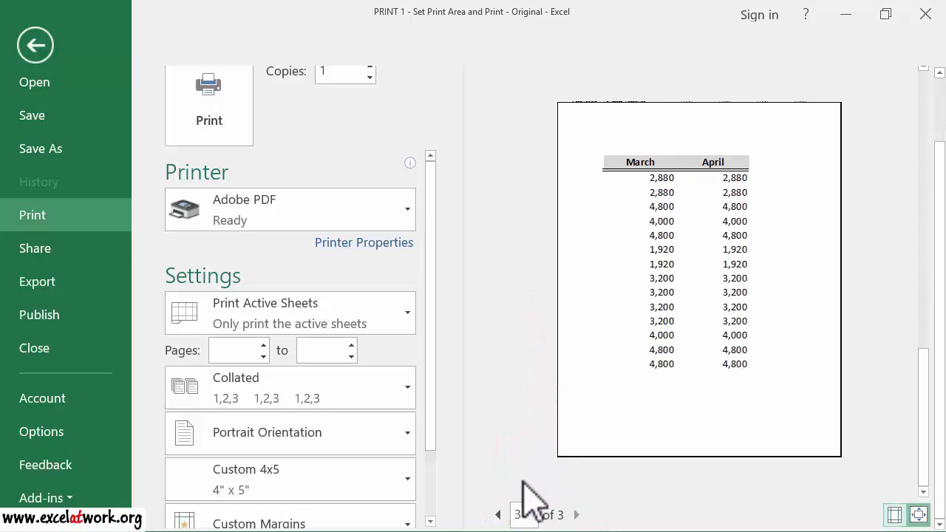
{"action": "left_click", "coordinate": [497, 514]}
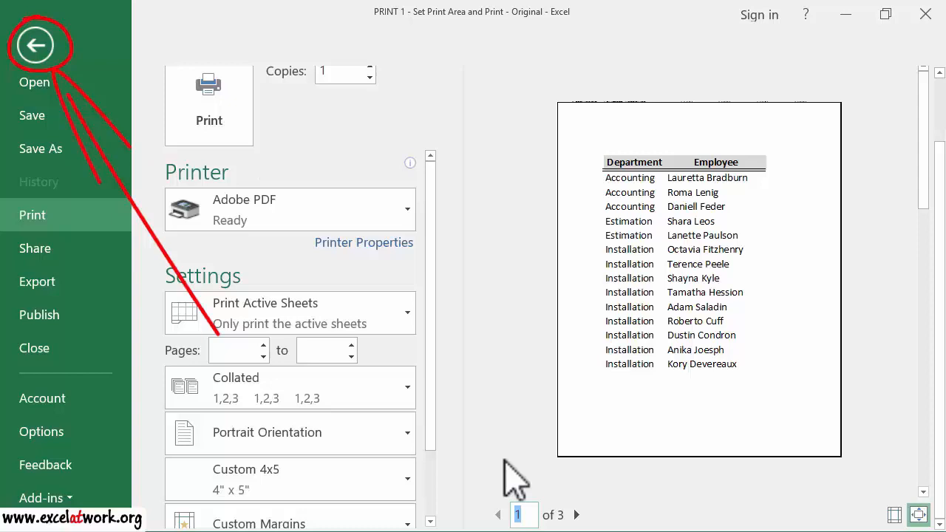
{"action": "mouse_move", "coordinate": [510, 426]}
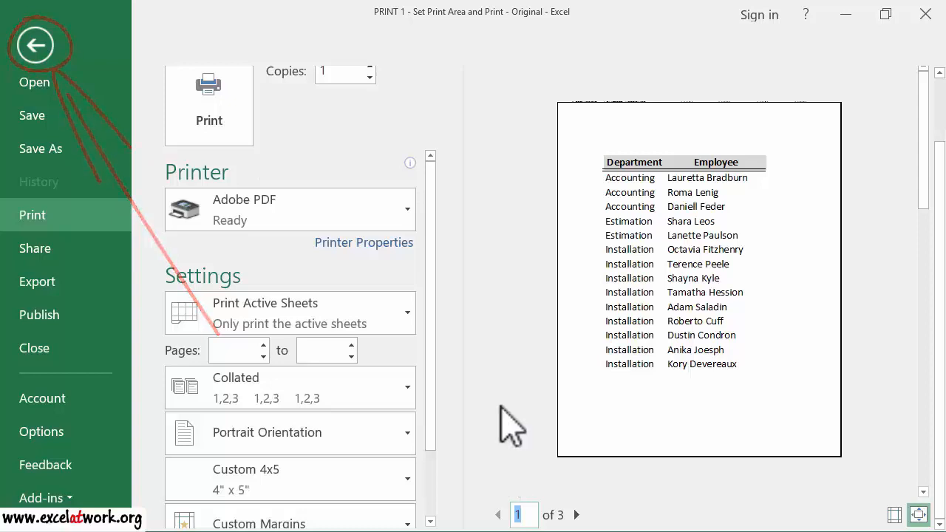
Leave the print preview and return to the employee worksheet
{"action": "left_click", "coordinate": [35, 44]}
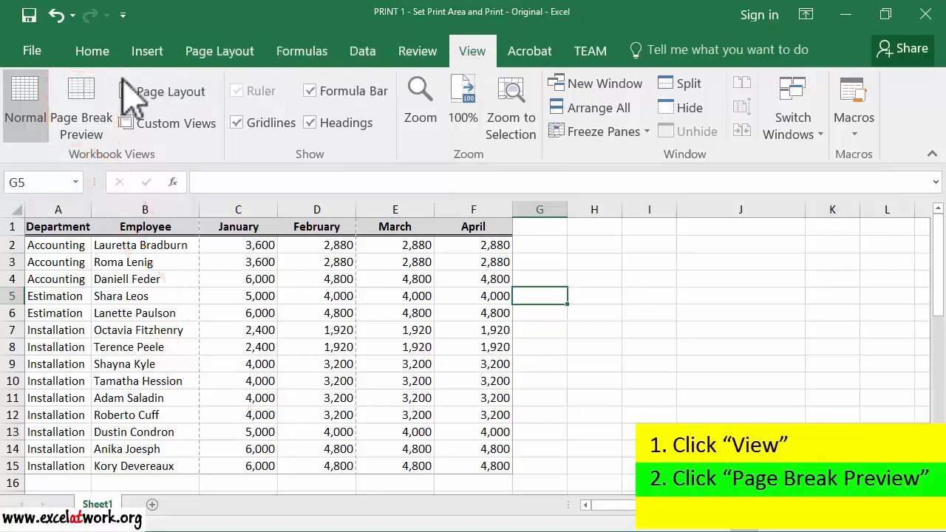
Switch to Page Break Preview to see the table split into pages 1, 2 and 3
{"action": "left_click", "coordinate": [80, 103]}
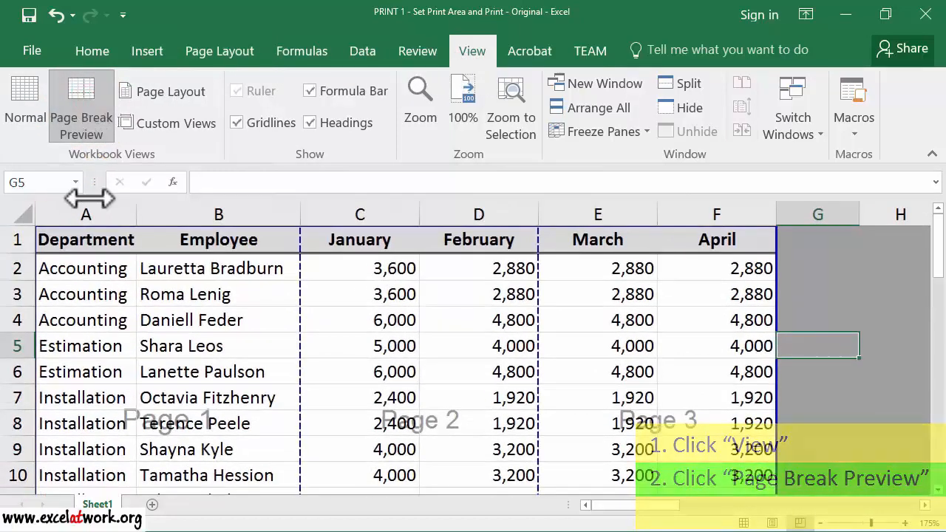
{"action": "left_click", "coordinate": [85, 239]}
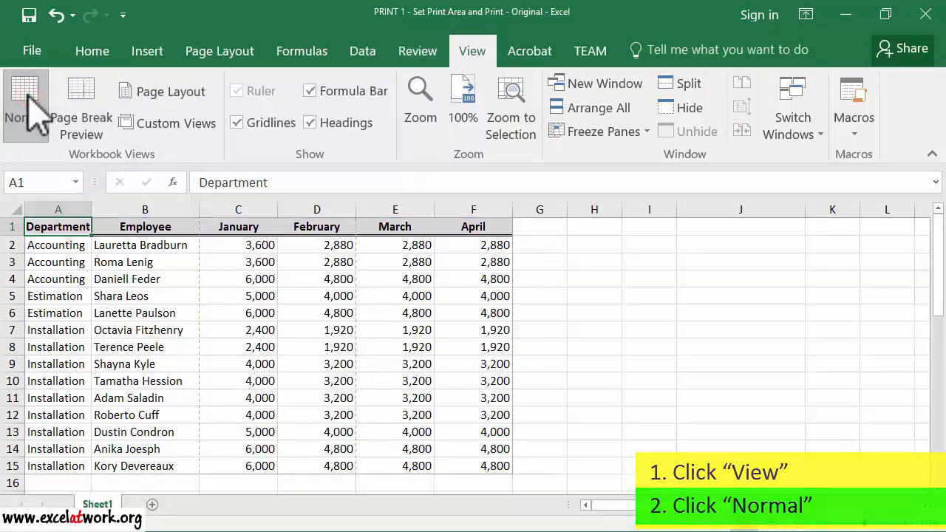
Return the sheet to Normal view
{"action": "left_click", "coordinate": [16, 104]}
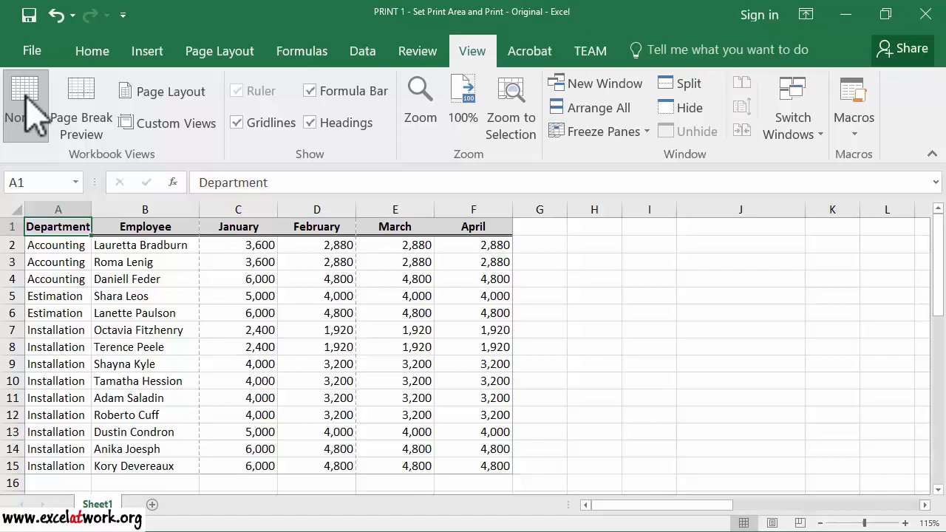